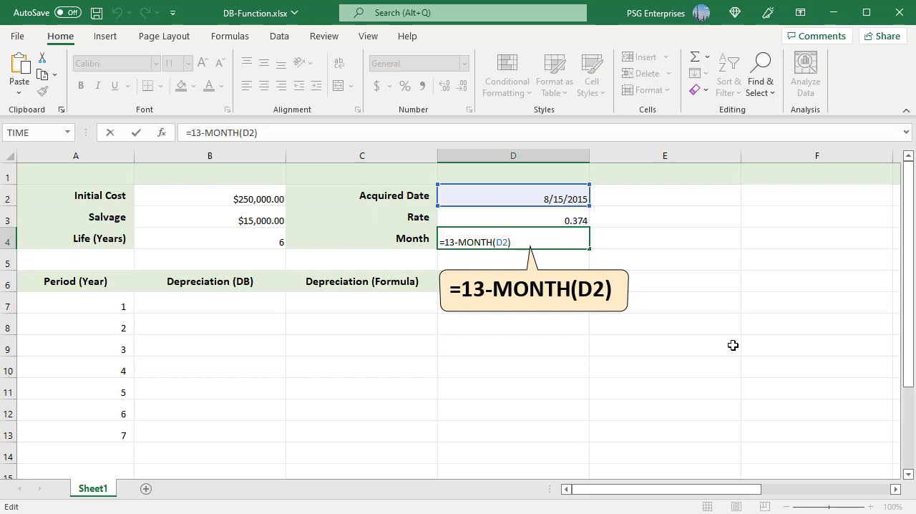
# - Enter =13-MONTH(D2) in D4 so Month shows 5
pyautogui.press('Enter')
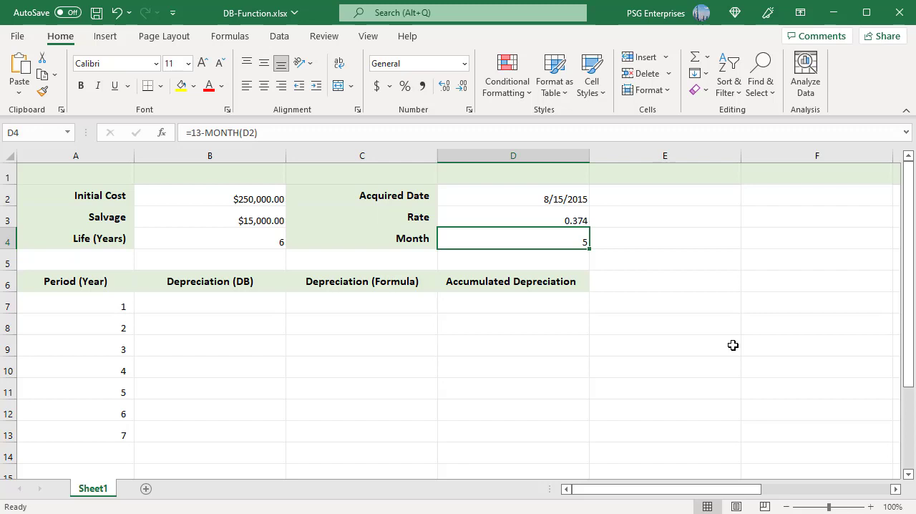
# - Enter =B2*D3*D4/12 in C7 for period-1 depreciation of $38,958.33
pyautogui.write('=B2 * D3 * D4/ 12')
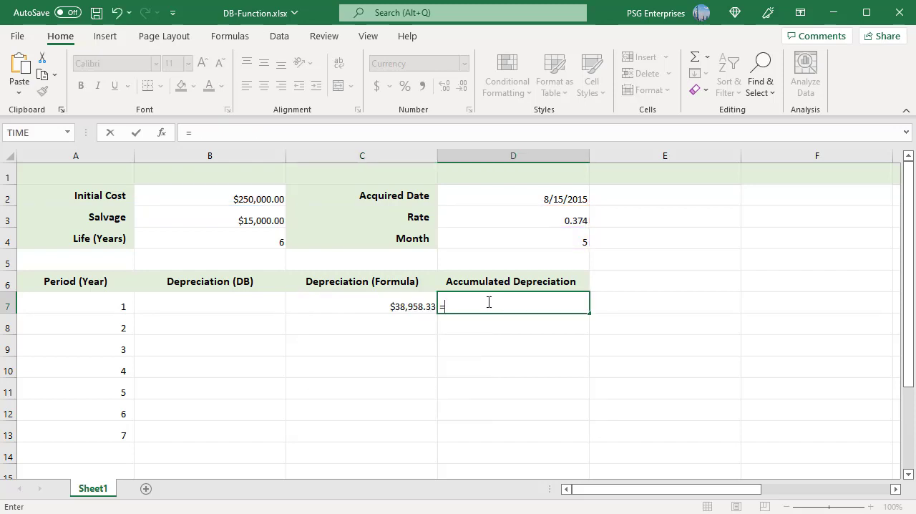
# - Enter declining-balance formula =($B$2-D7)*$D$3 and build running accumulated depreciation, reaching $234,138.14
pyautogui.write('=($B$2 - D7) * $D$3')
pyautogui.click(514, 327)
pyautogui.write('=D7')
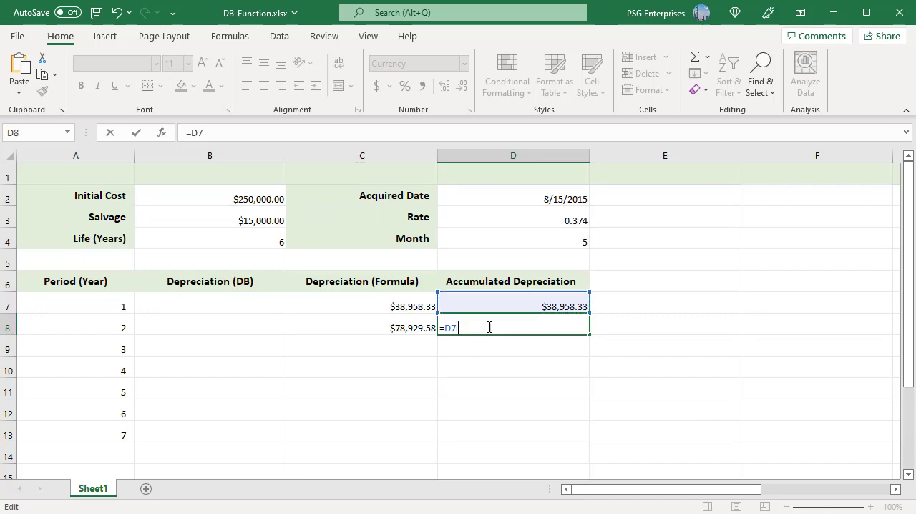
pyautogui.click(362, 327)
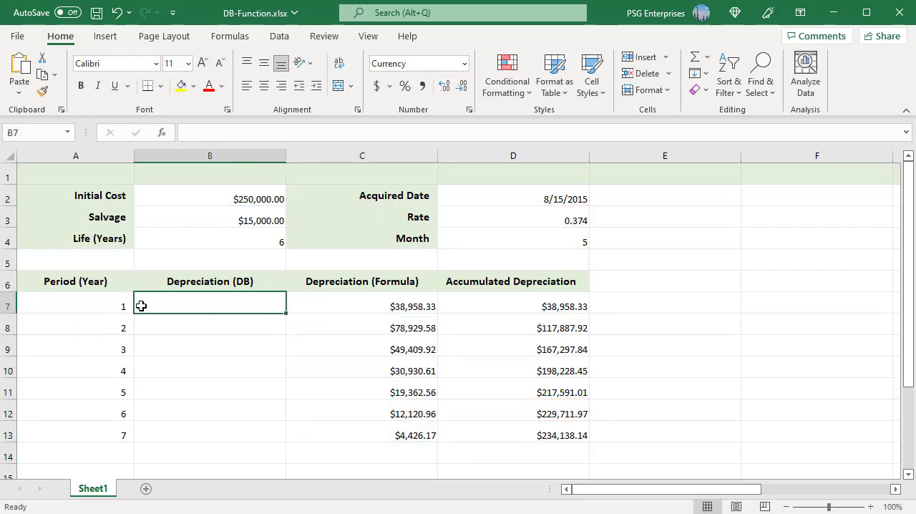
# - Enter =DB($B$2,$B$3,$B$4,A7,$D$4) in B7 and fill it down to B13
pyautogui.write('=DB($B$2,$B$3,$B$4,A7,$D$4)')
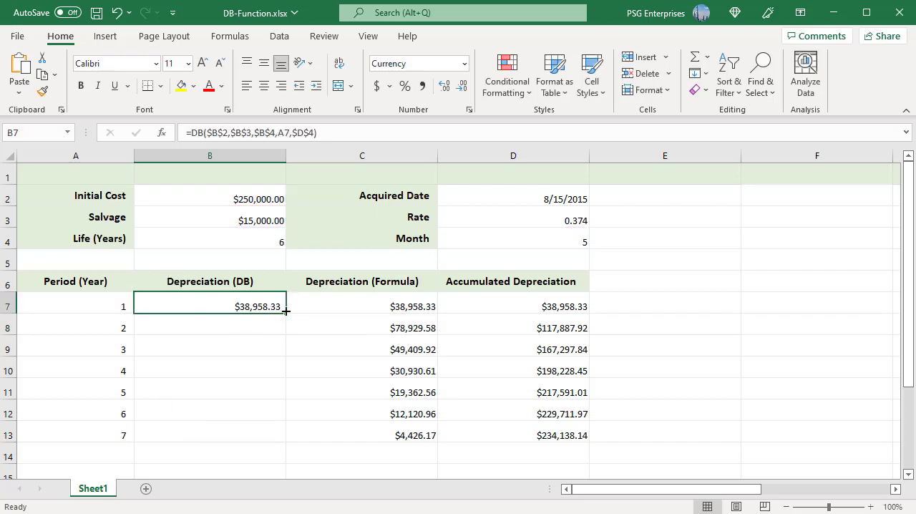
pyautogui.moveTo(285, 311); pyautogui.dragTo(286, 438)
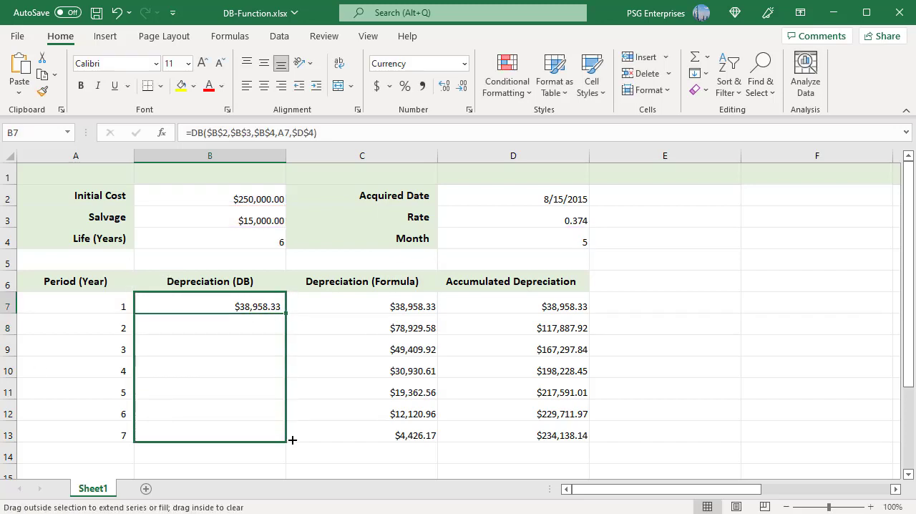